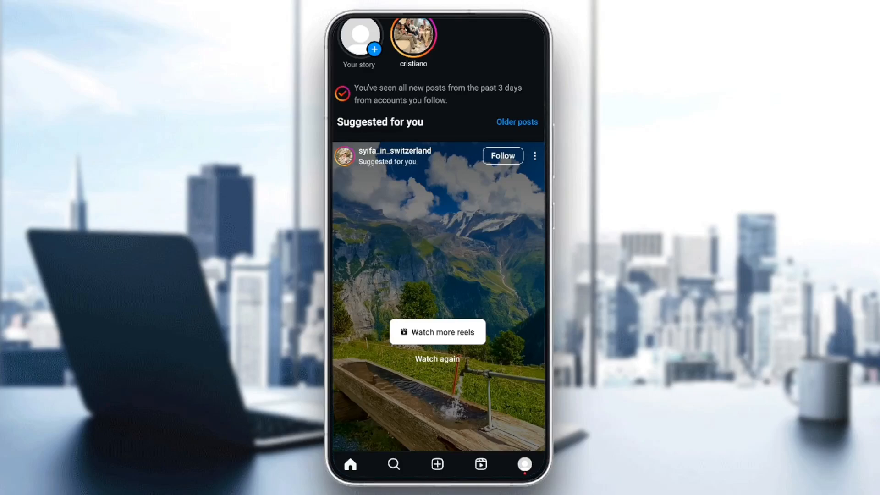
Open your own Instagram profile from the avatar in the bottom navigation bar
left_click(524, 464)
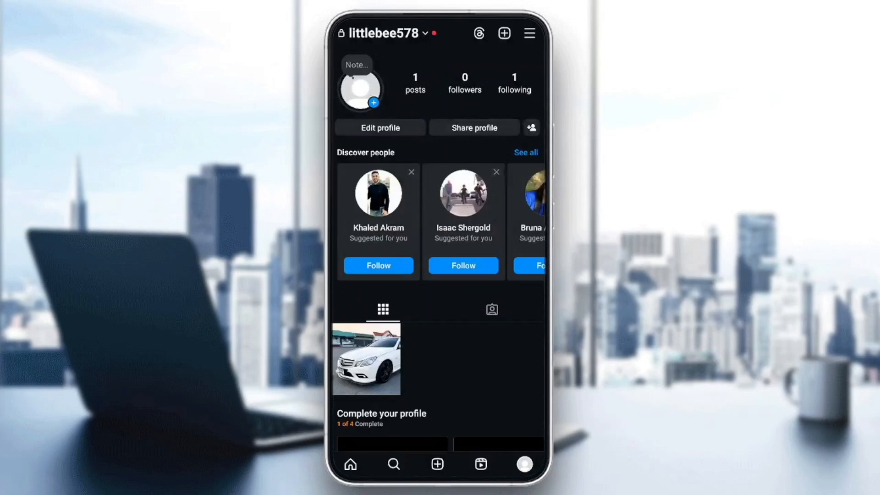
Log out of Instagram from the bottom of the Settings and activity menu
left_click(528, 33)
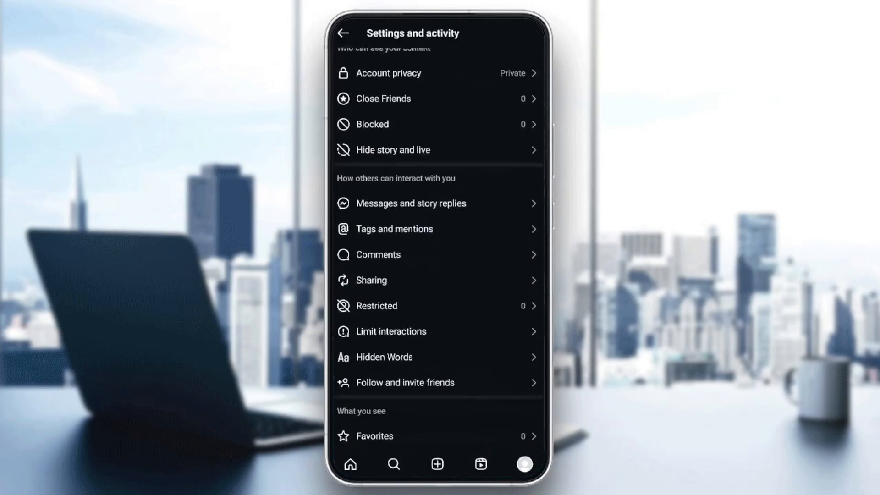
scroll("down", 3)
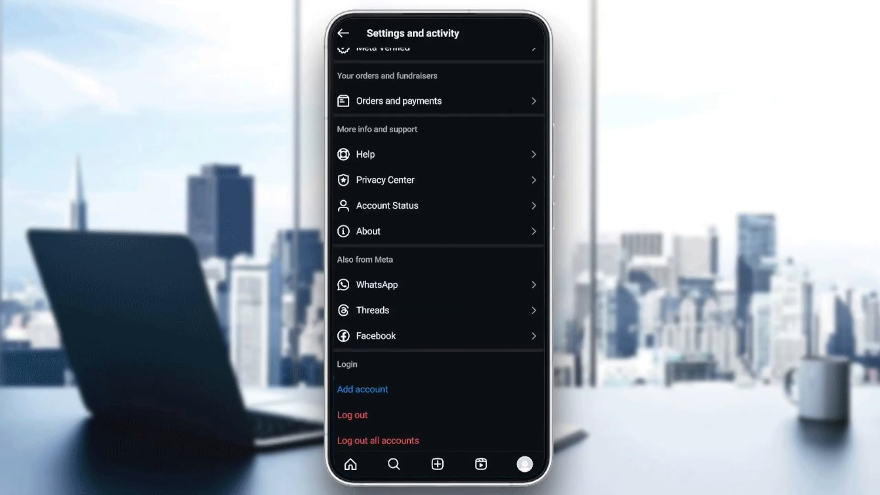
left_click(352, 415)
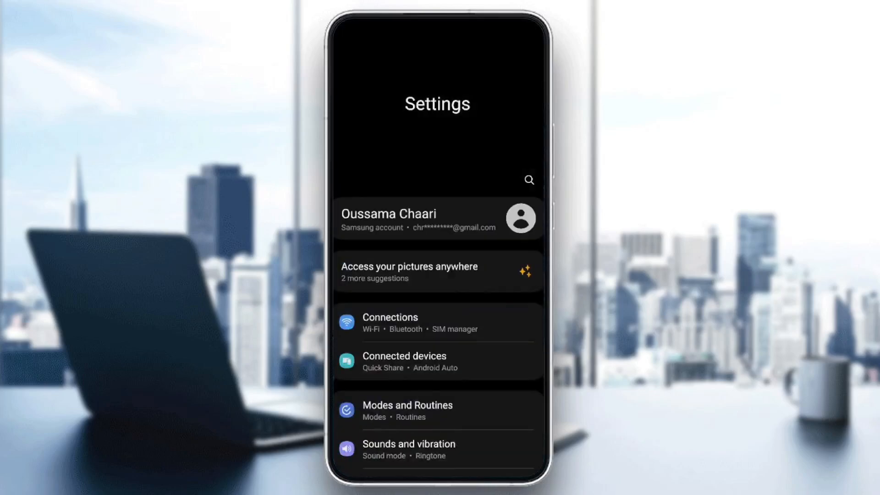
Scroll through Samsung Settings and the Apps list to reach Instagram's App info page
scroll("down", 3)
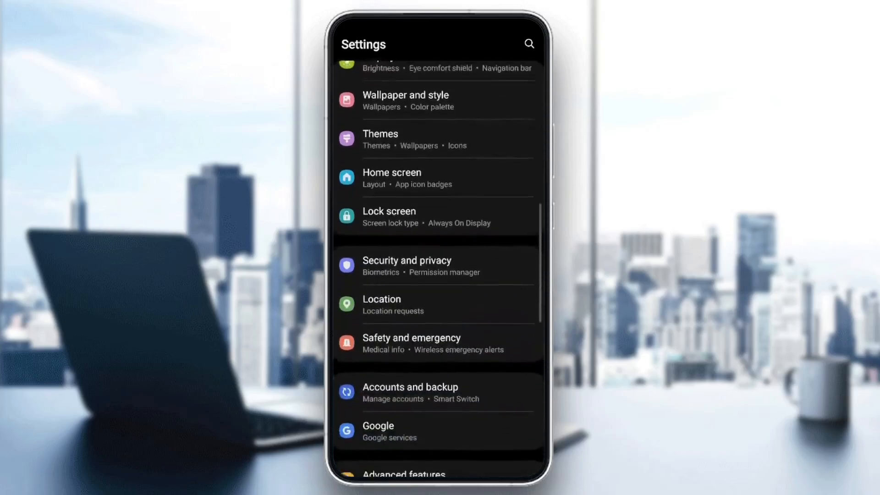
scroll("down", 3)
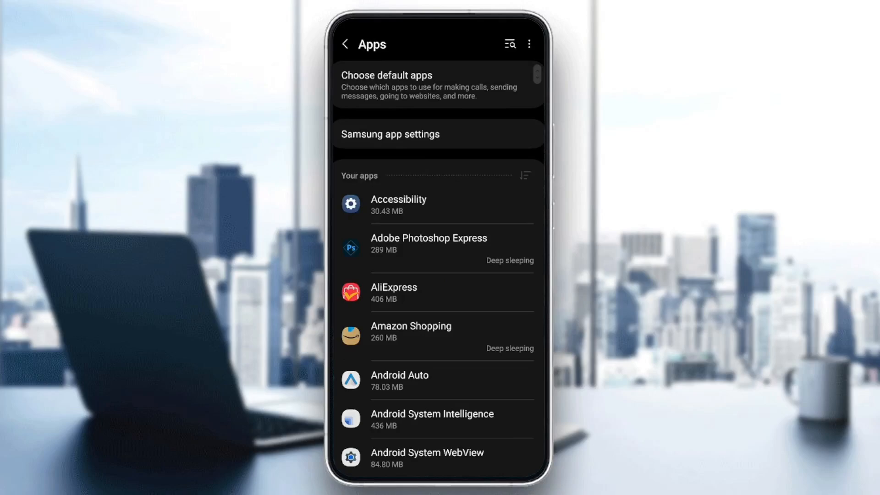
scroll("down", 3)
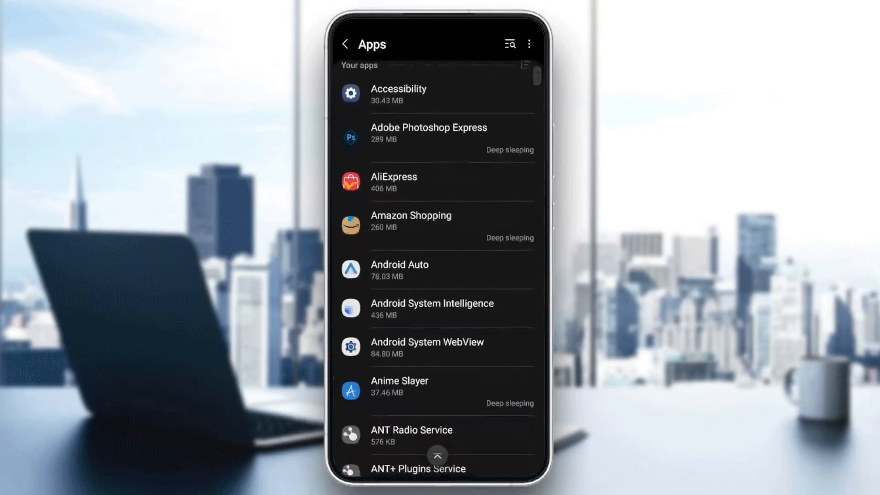
scroll("down", 3)
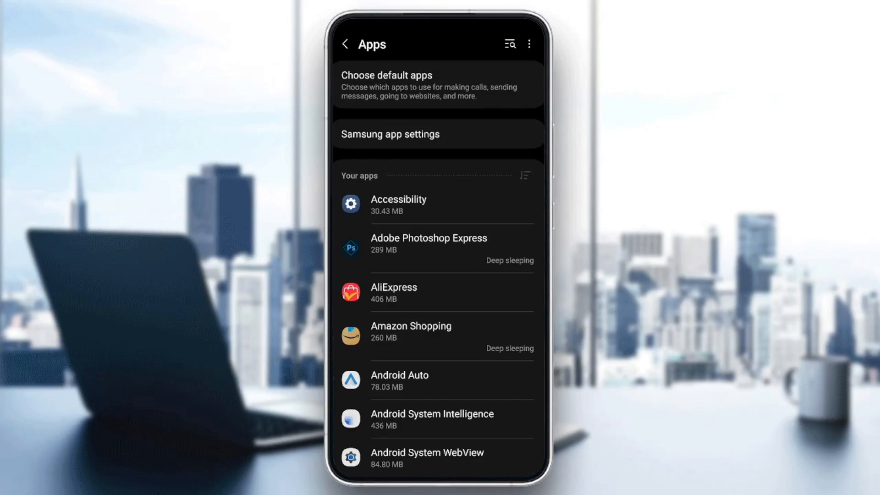
scroll("down", 3)
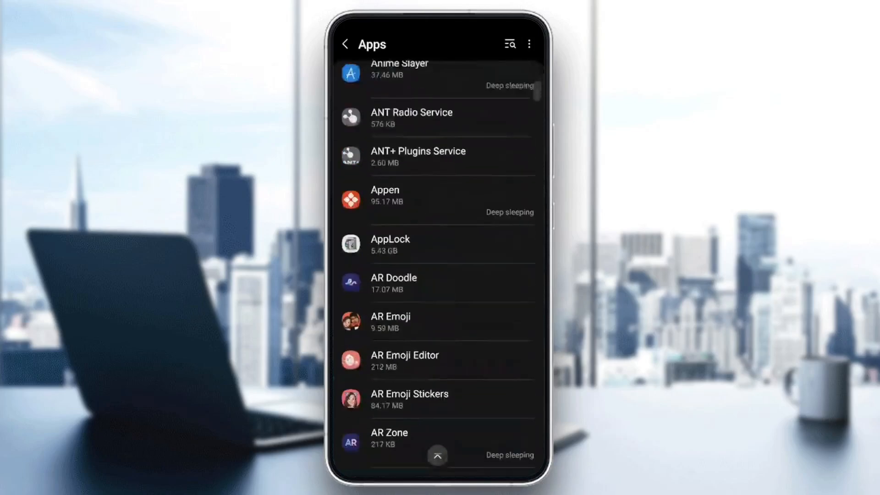
scroll("down", 3)
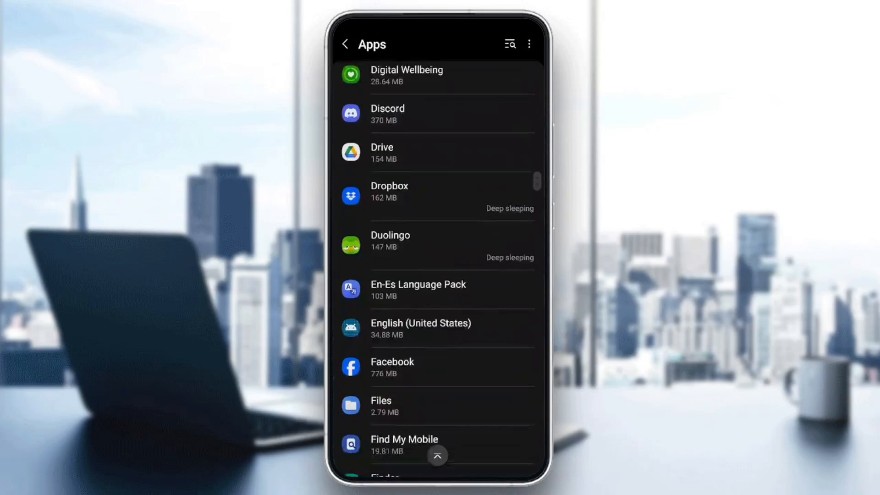
scroll("down", 3)
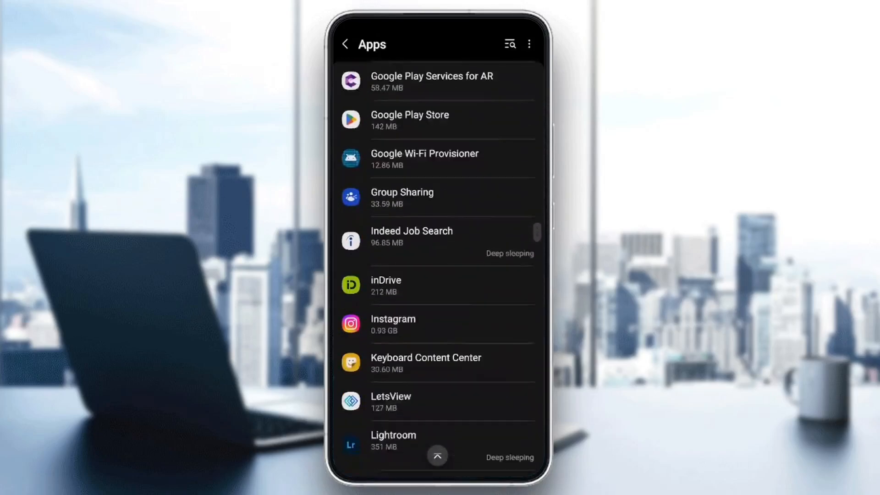
scroll("down", 3)
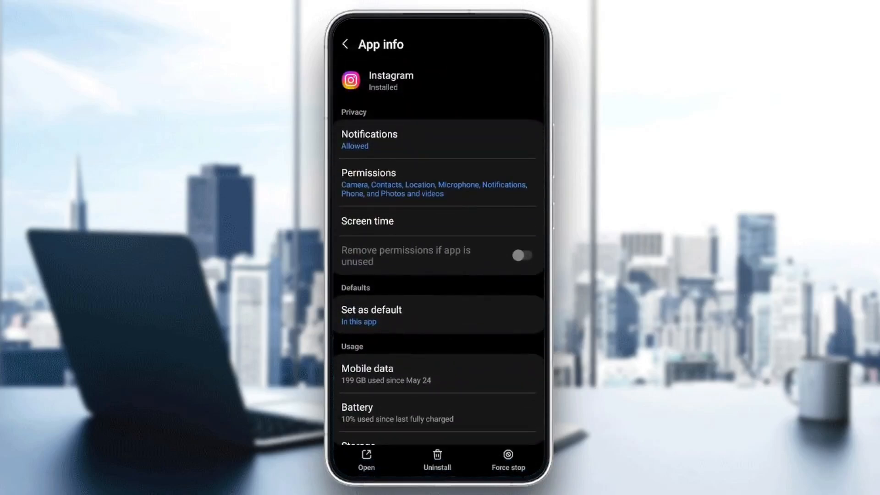
Enable 'Remove permissions if app is unused', clear Instagram's cache, and relaunch Instagram
left_click(521, 256)
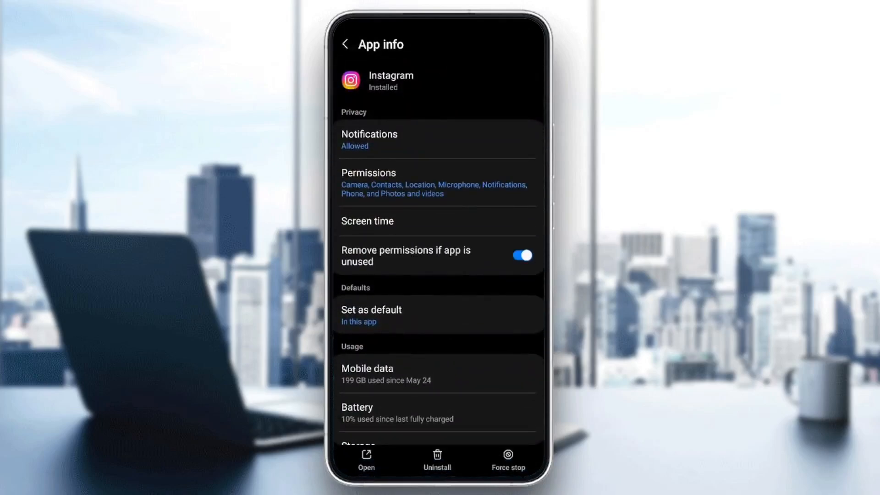
scroll("down", 3)
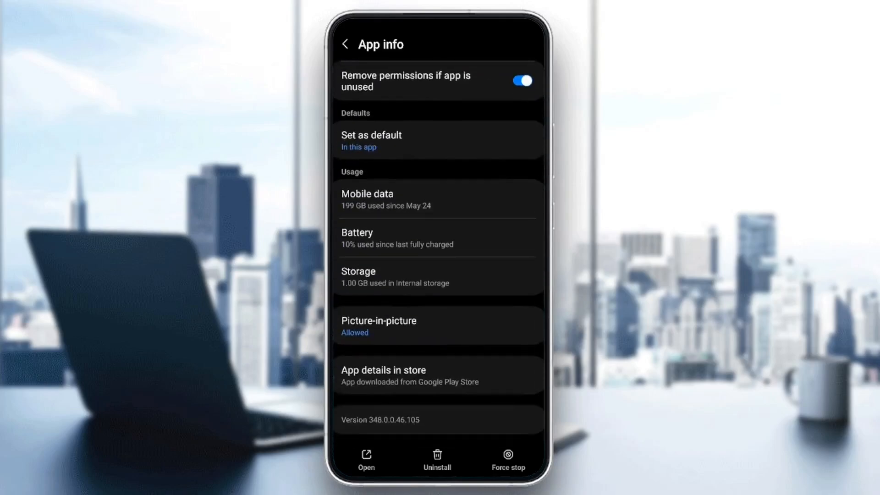
left_click(358, 277)
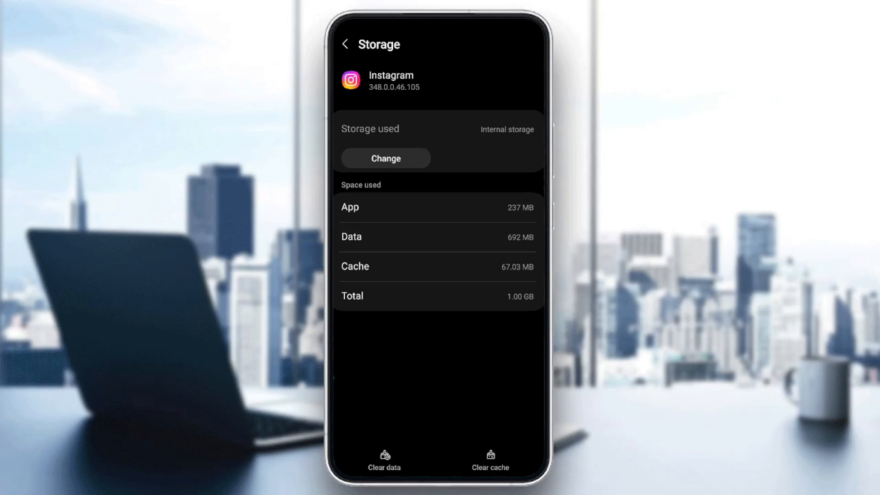
left_click(489, 459)
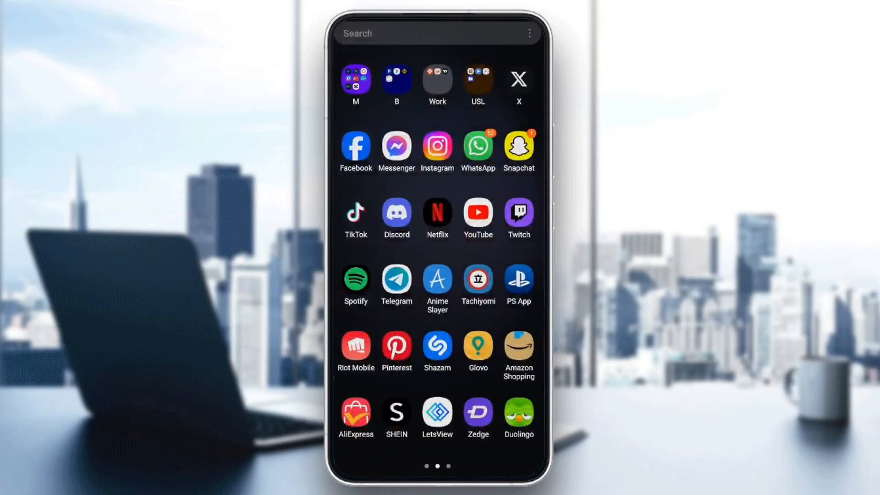
left_click(437, 147)
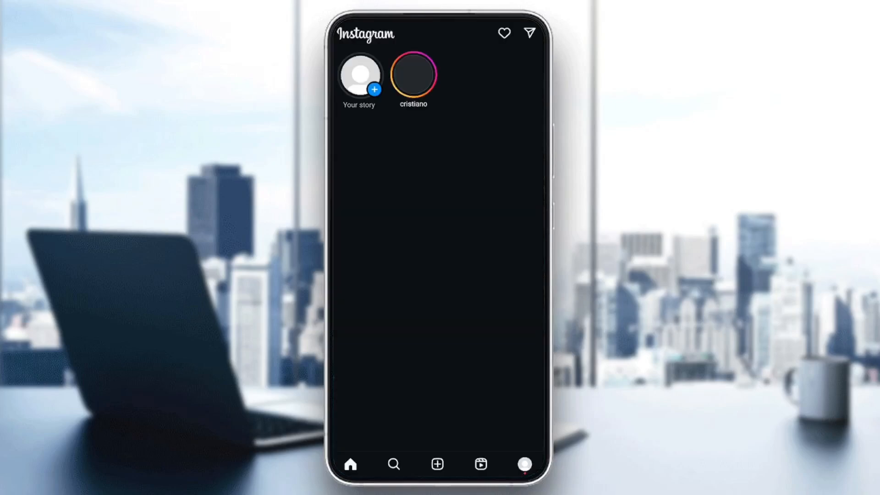